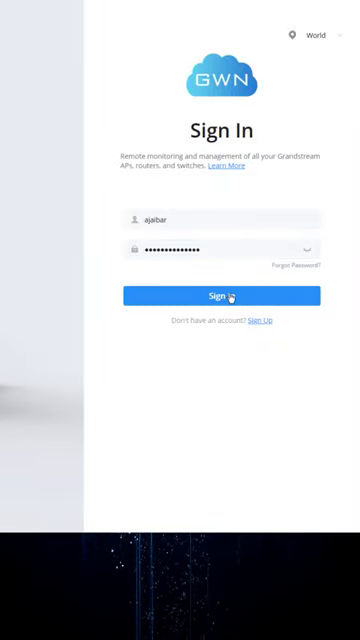
Sign in to the GWN.Cloud account to reach the network dashboard.
left_click(226, 295)
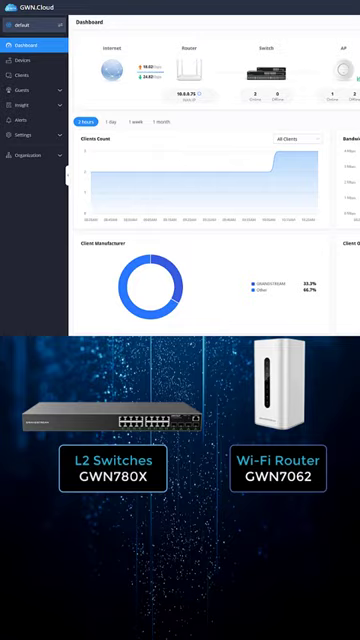
View the Devices list of six devices and expand the Organization menu.
left_click(27, 90)
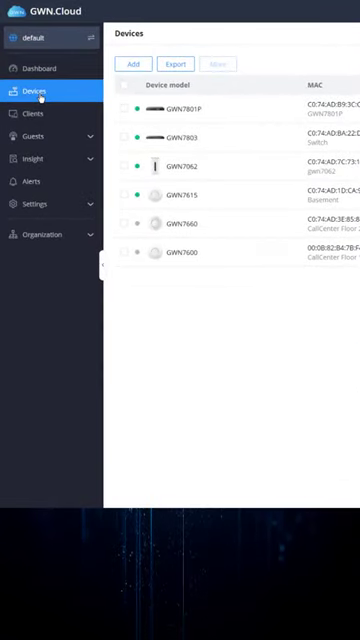
left_click(40, 234)
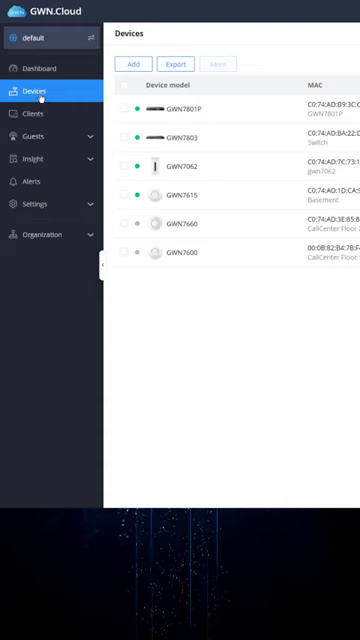
left_click(42, 234)
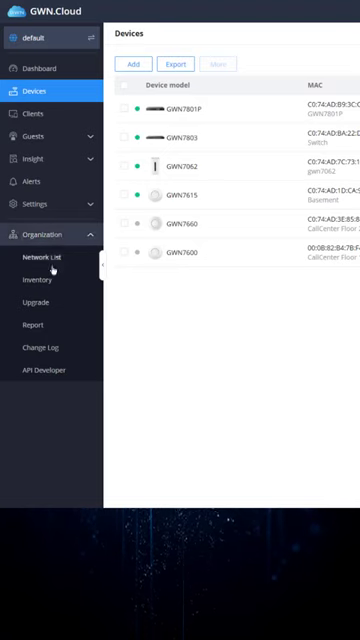
View the organization inventory, then the Network Topology of the devices.
left_click(38, 280)
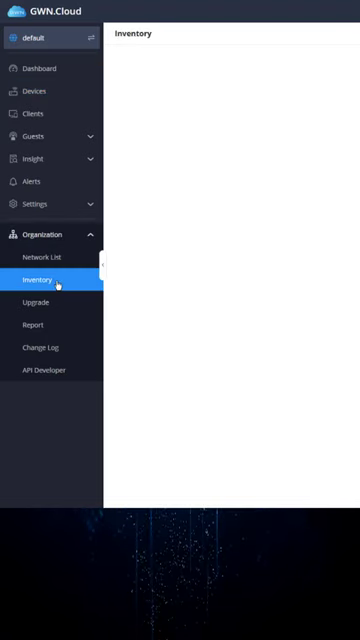
left_click(42, 281)
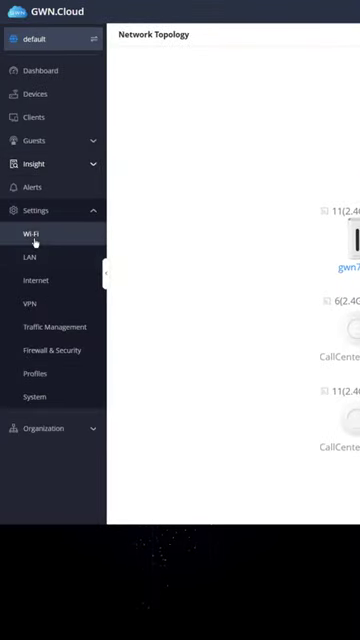
View the Wi-Fi settings, then the Internet settings listing WAN1.
left_click(30, 233)
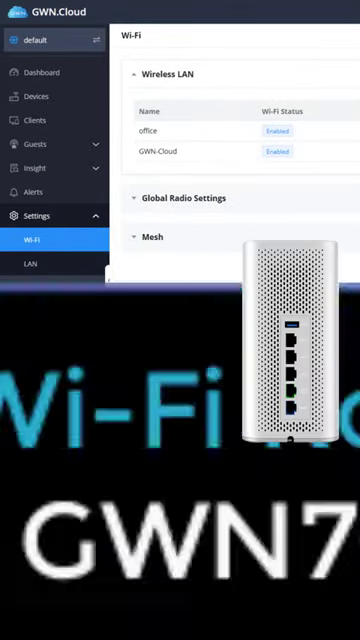
left_click(37, 287)
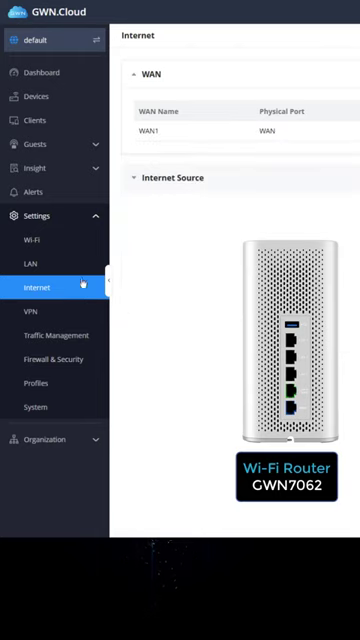